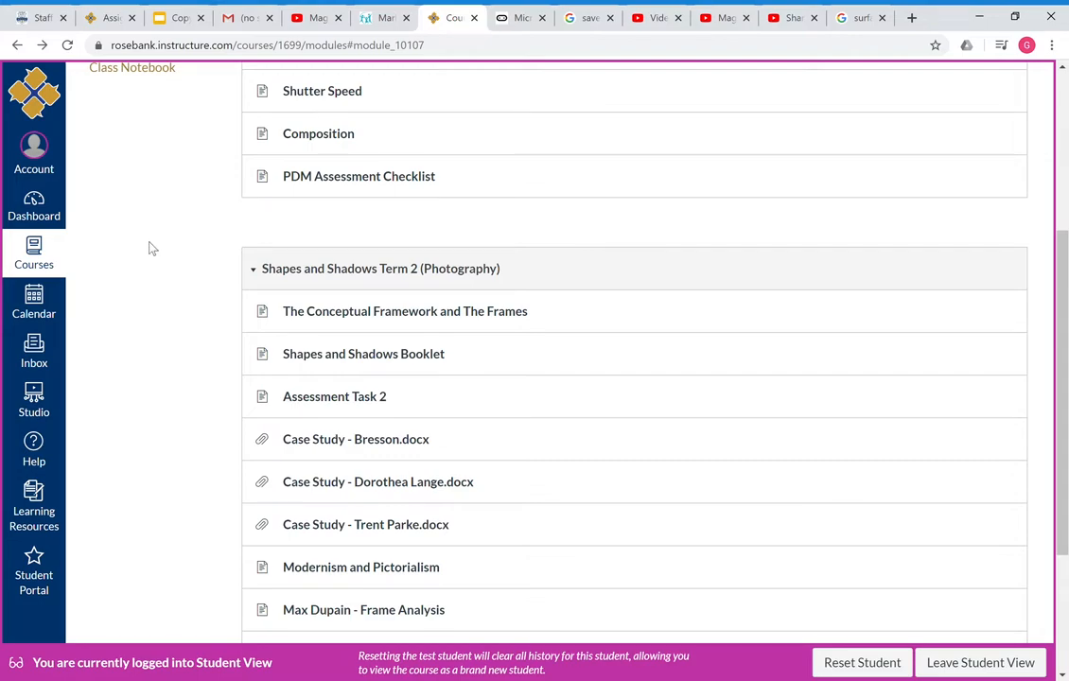
{"action": "mouse_move", "coordinate": [159, 430]}
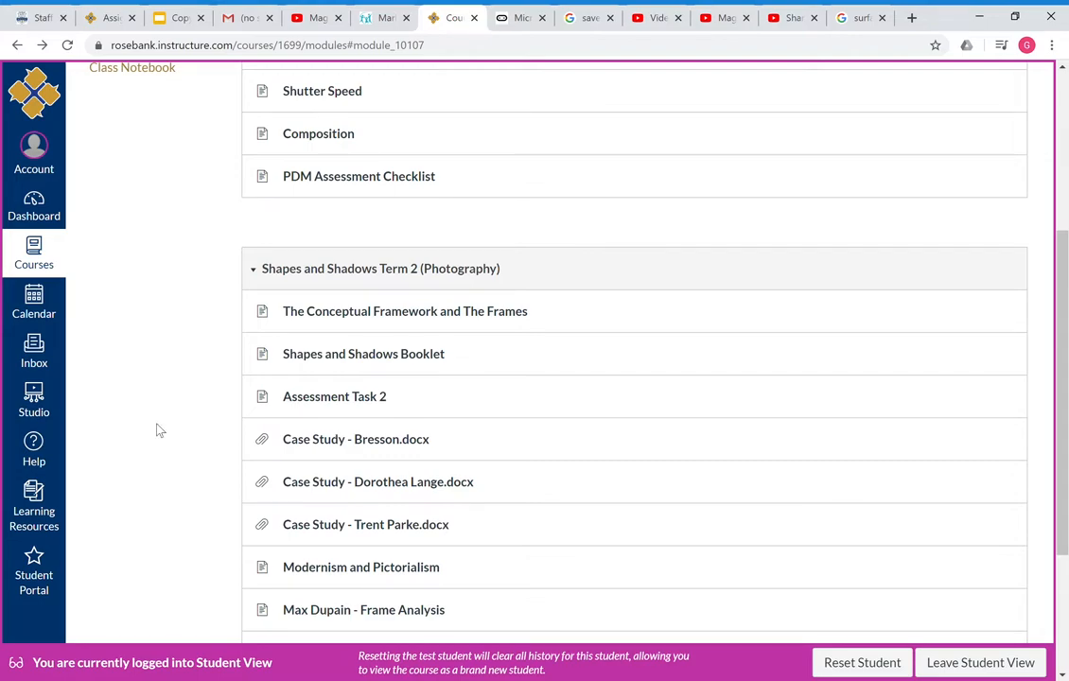
Step: Scroll down the Modules list to reach the Max Dupain frame analysis item
{"action": "scroll", "scroll_direction": "down", "scroll_amount": 3}
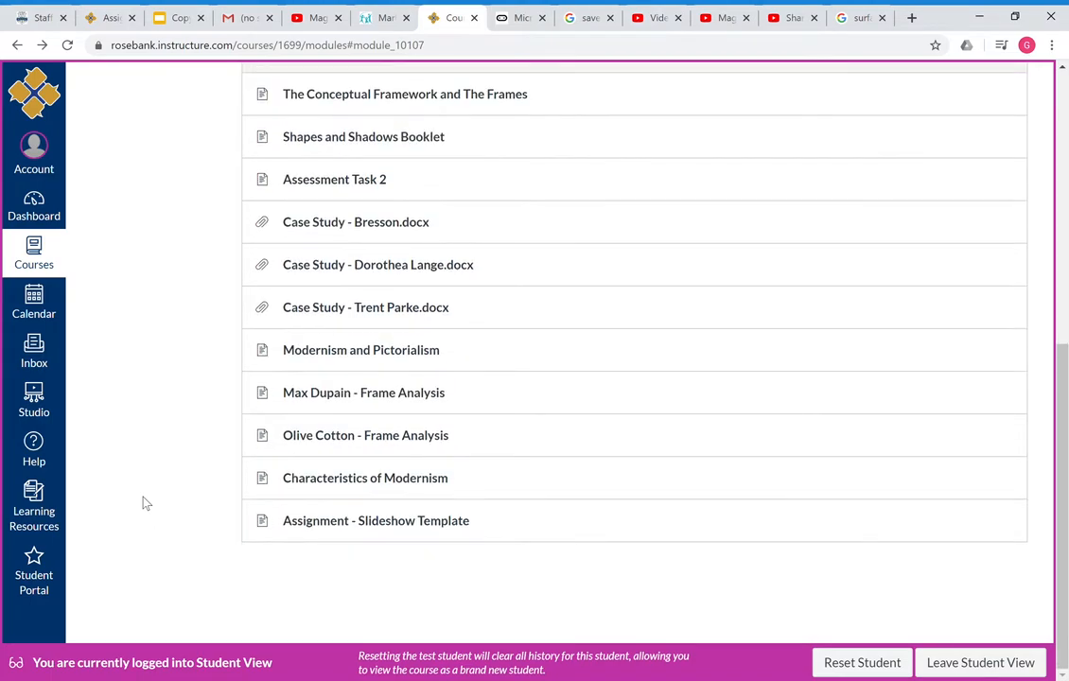
{"action": "mouse_move", "coordinate": [236, 473]}
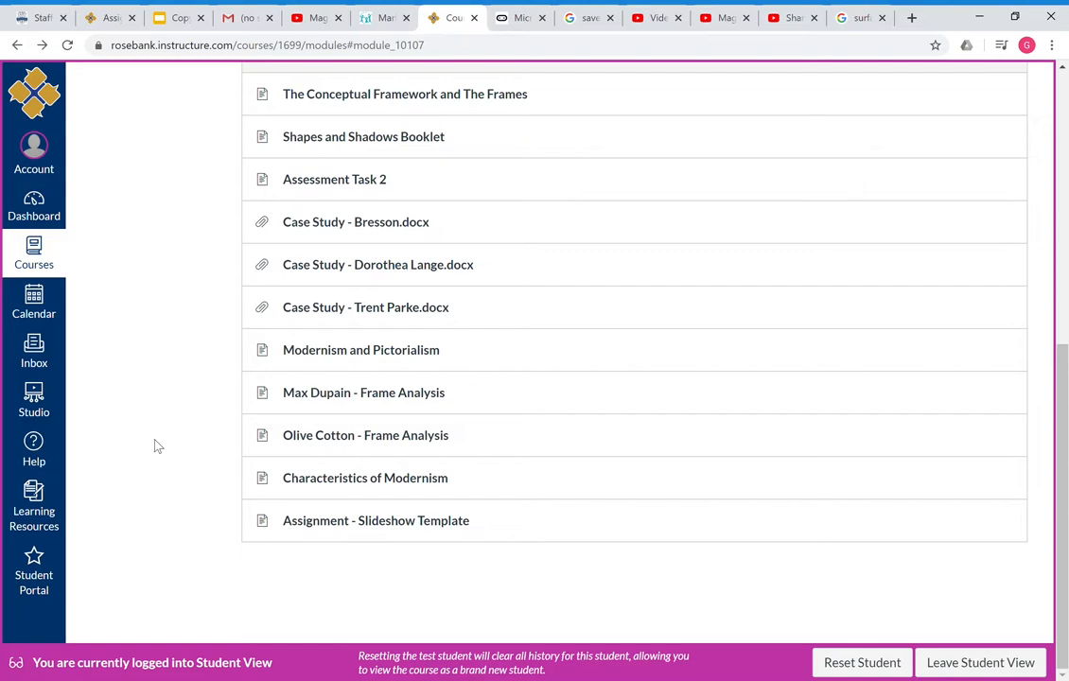
{"action": "mouse_move", "coordinate": [307, 407]}
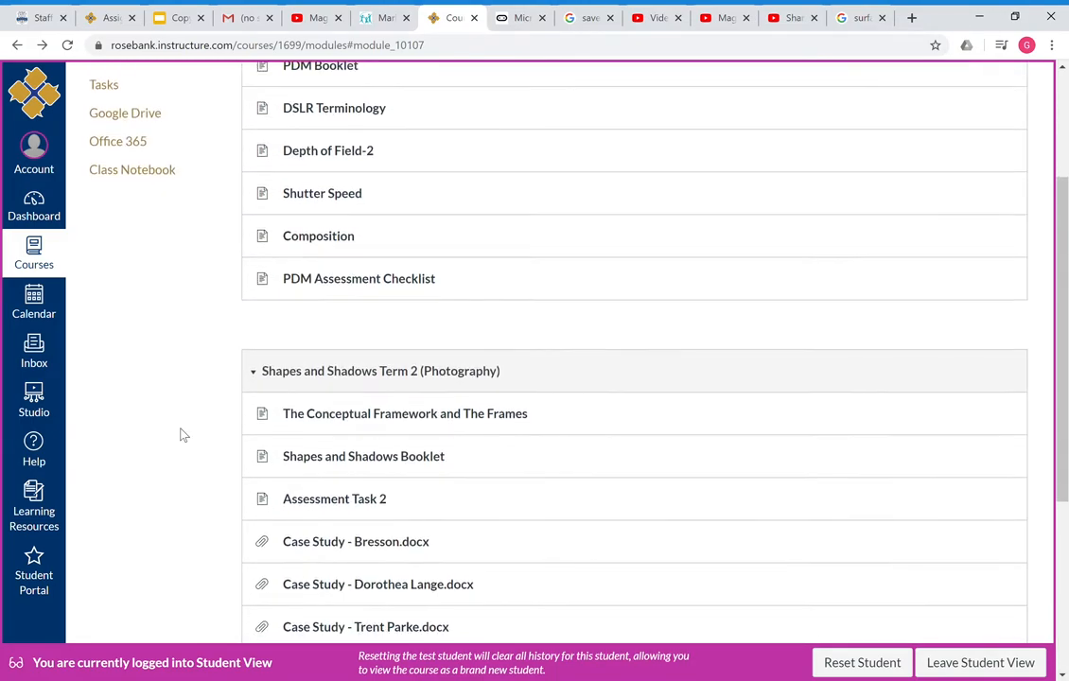
{"action": "scroll", "scroll_direction": "down", "scroll_amount": 3}
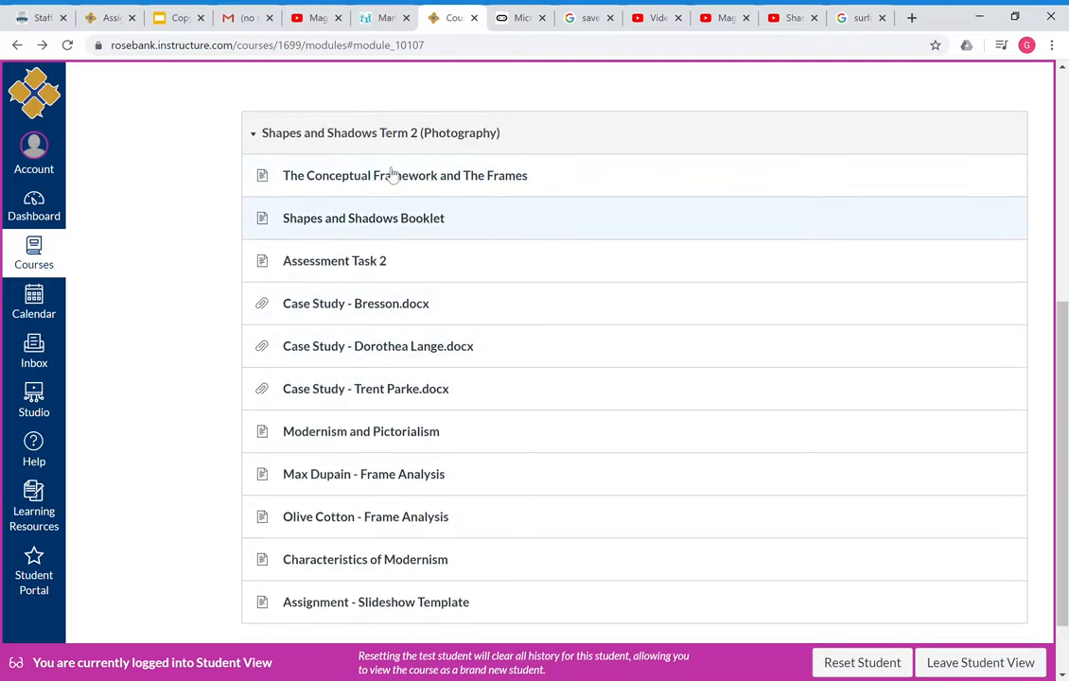
{"action": "scroll", "scroll_direction": "down", "scroll_amount": 3}
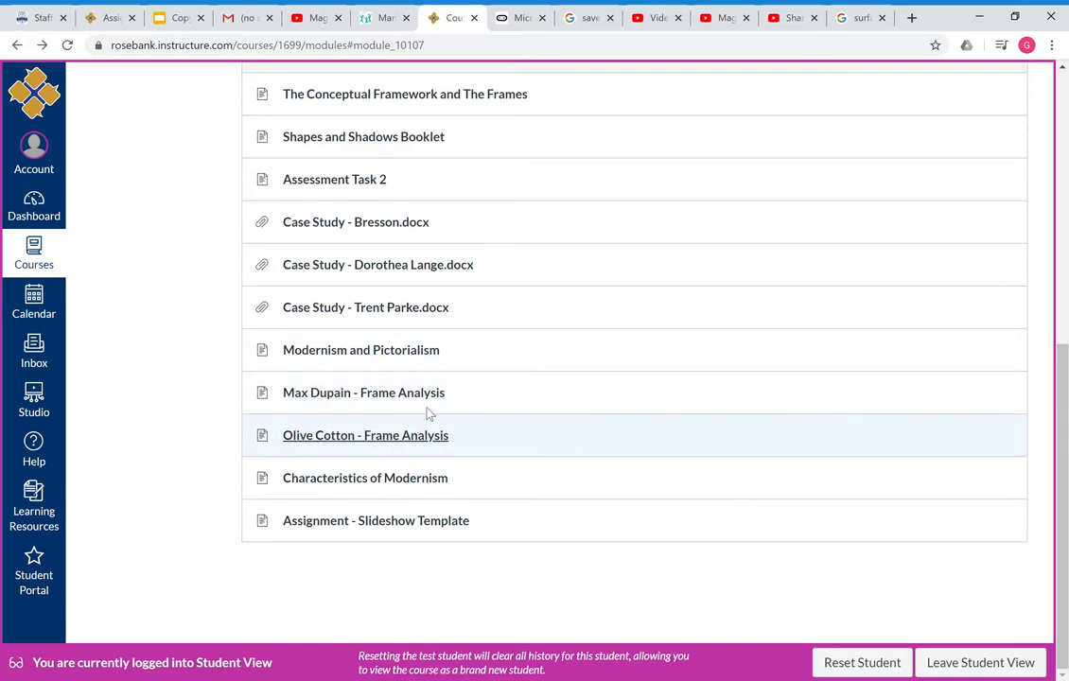
{"action": "mouse_move", "coordinate": [161, 428]}
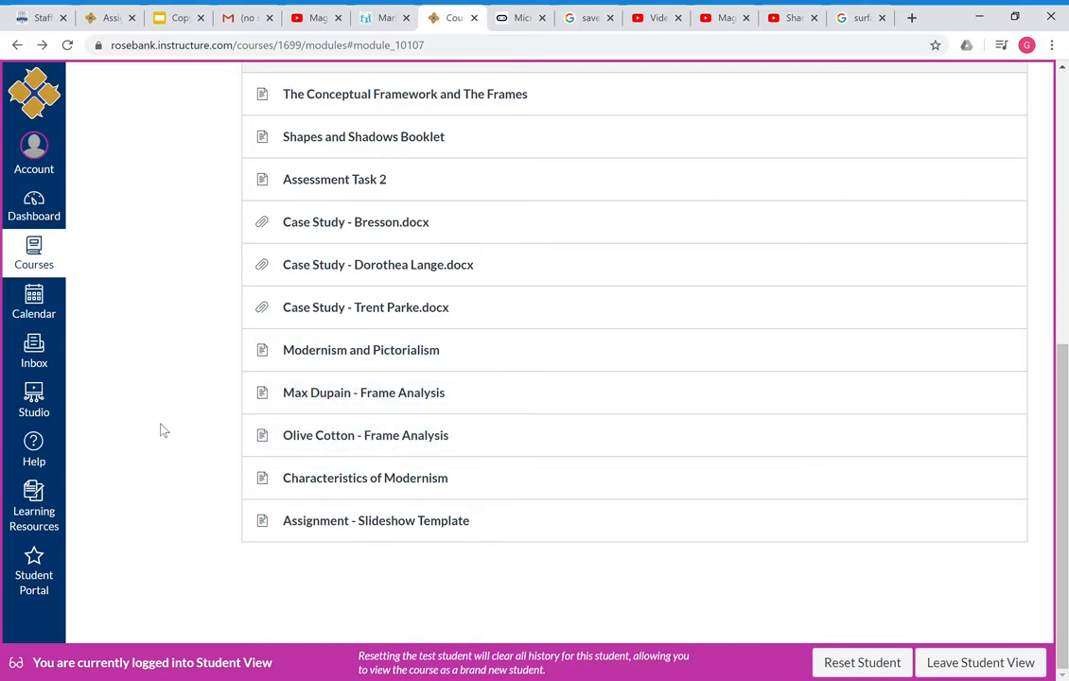
{"action": "mouse_move", "coordinate": [324, 553]}
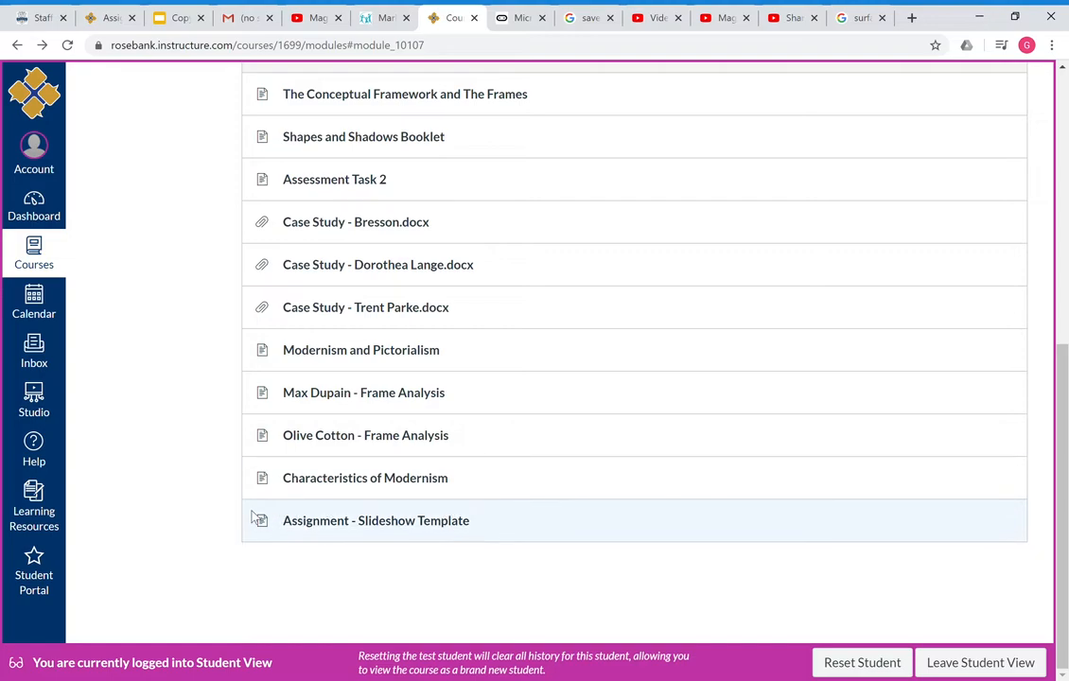
{"action": "mouse_move", "coordinate": [161, 501]}
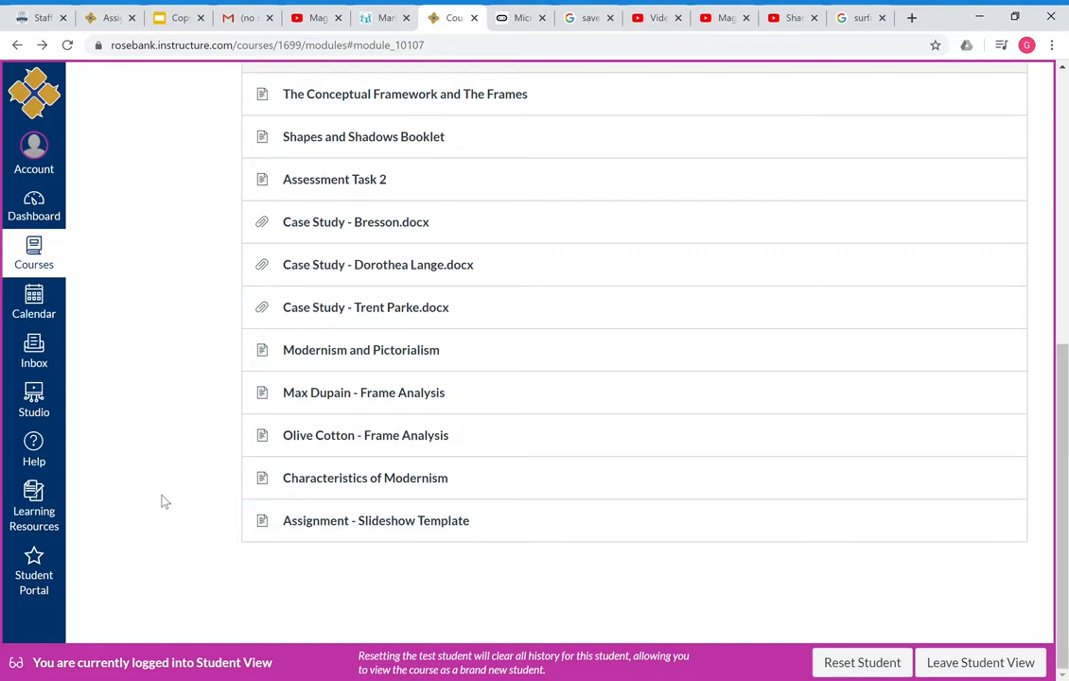
{"action": "mouse_move", "coordinate": [324, 450]}
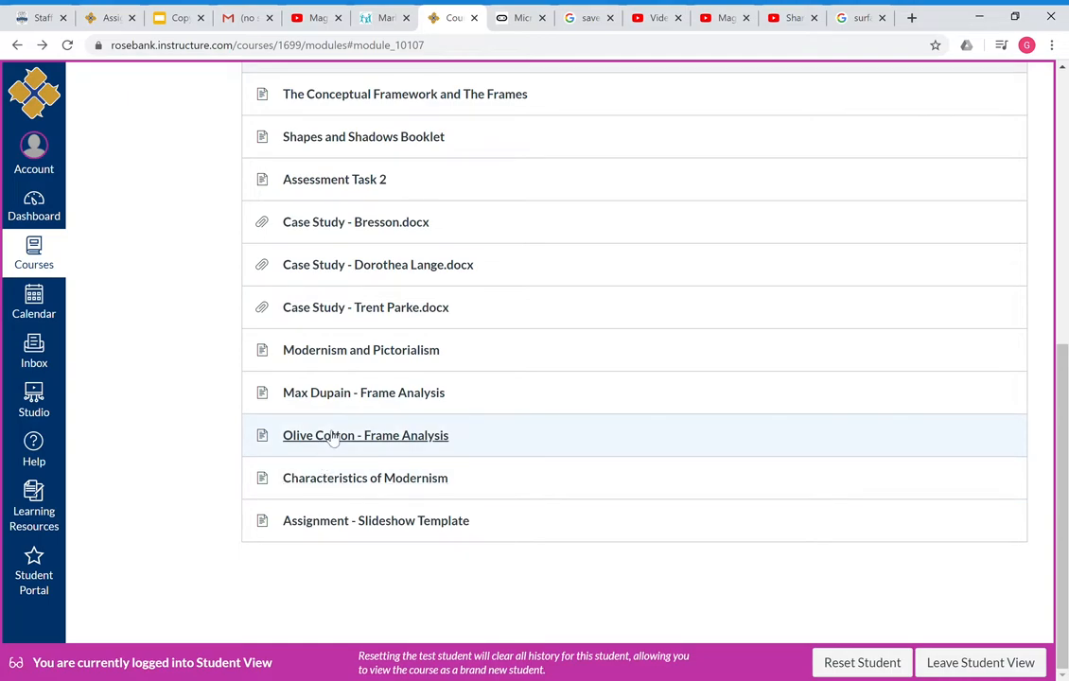
{"action": "mouse_move", "coordinate": [325, 466]}
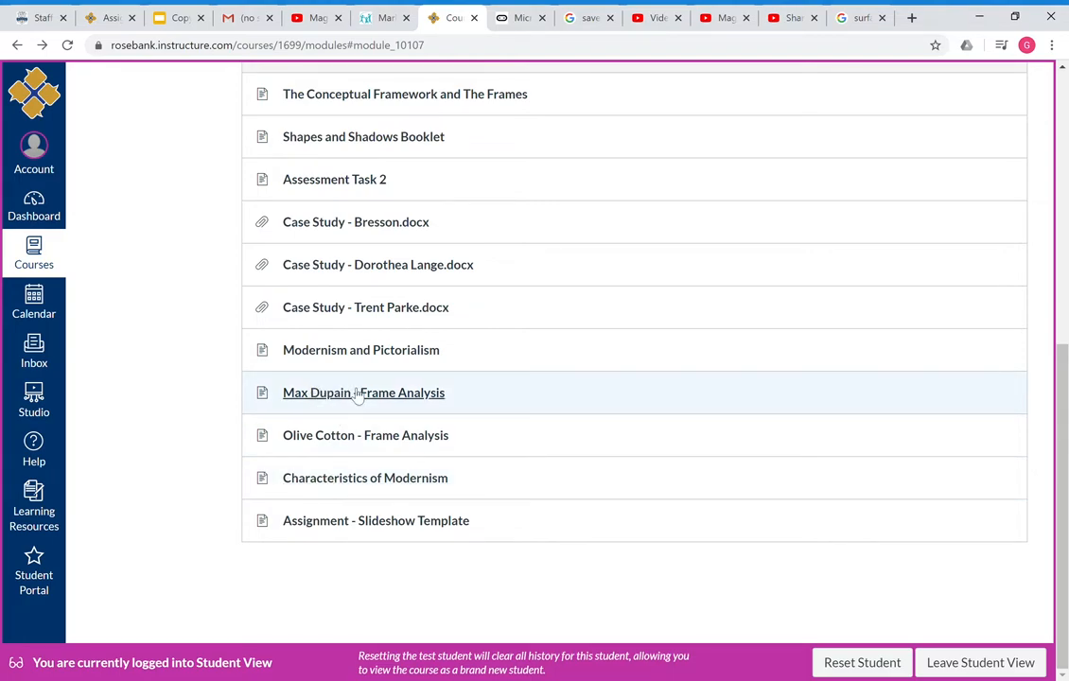
{"action": "mouse_move", "coordinate": [366, 435]}
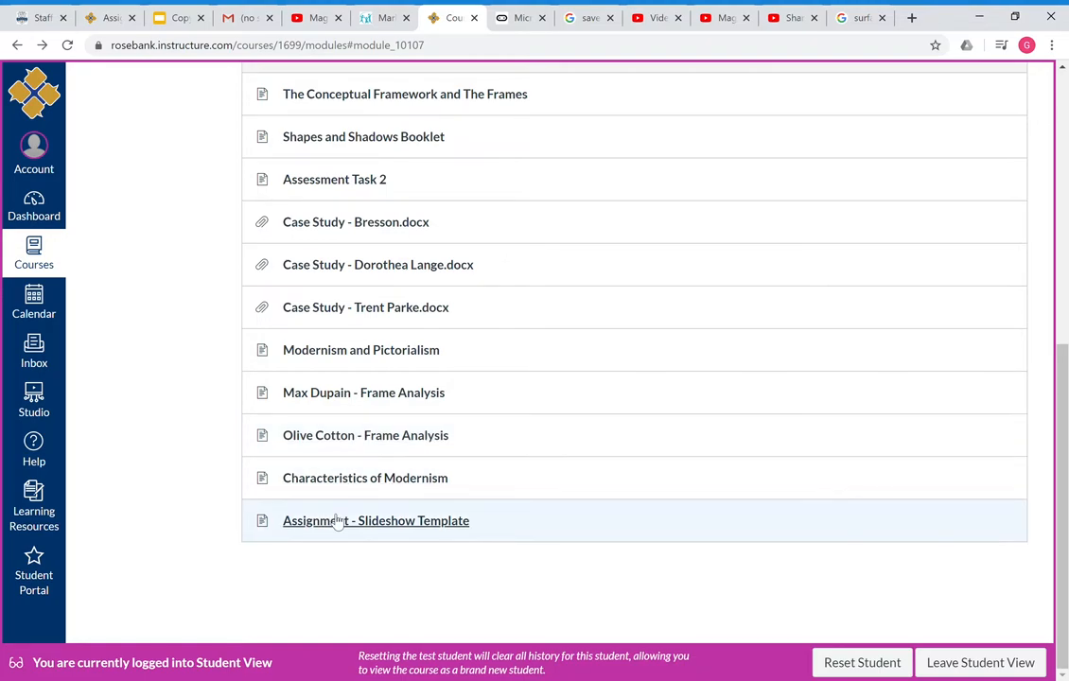
{"action": "mouse_move", "coordinate": [396, 504]}
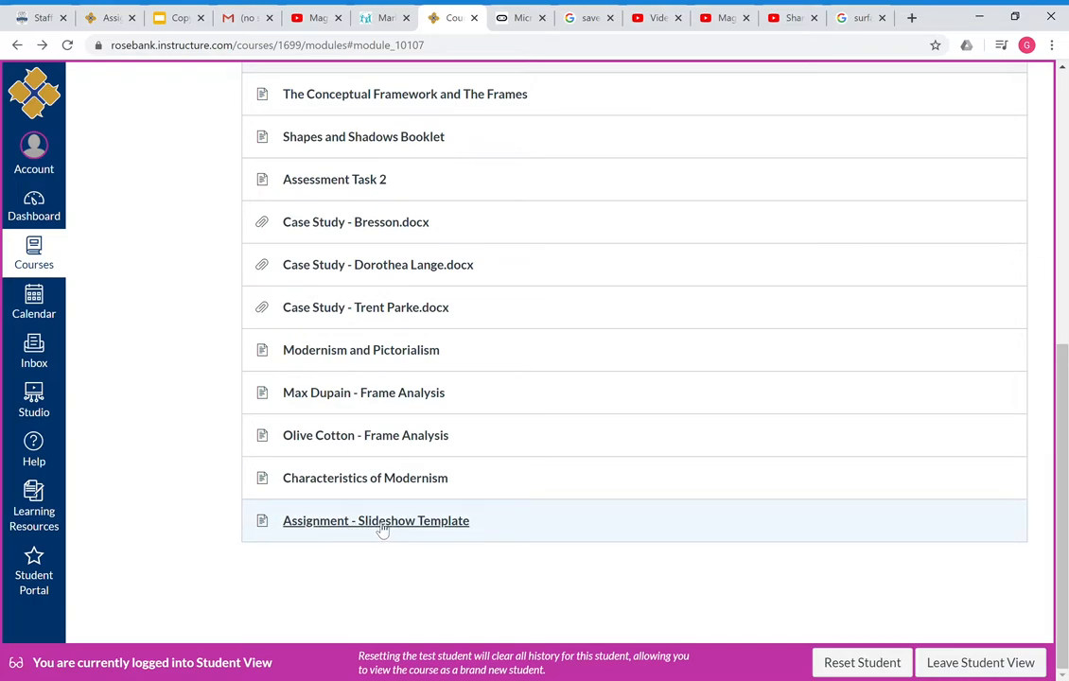
{"action": "mouse_move", "coordinate": [375, 523]}
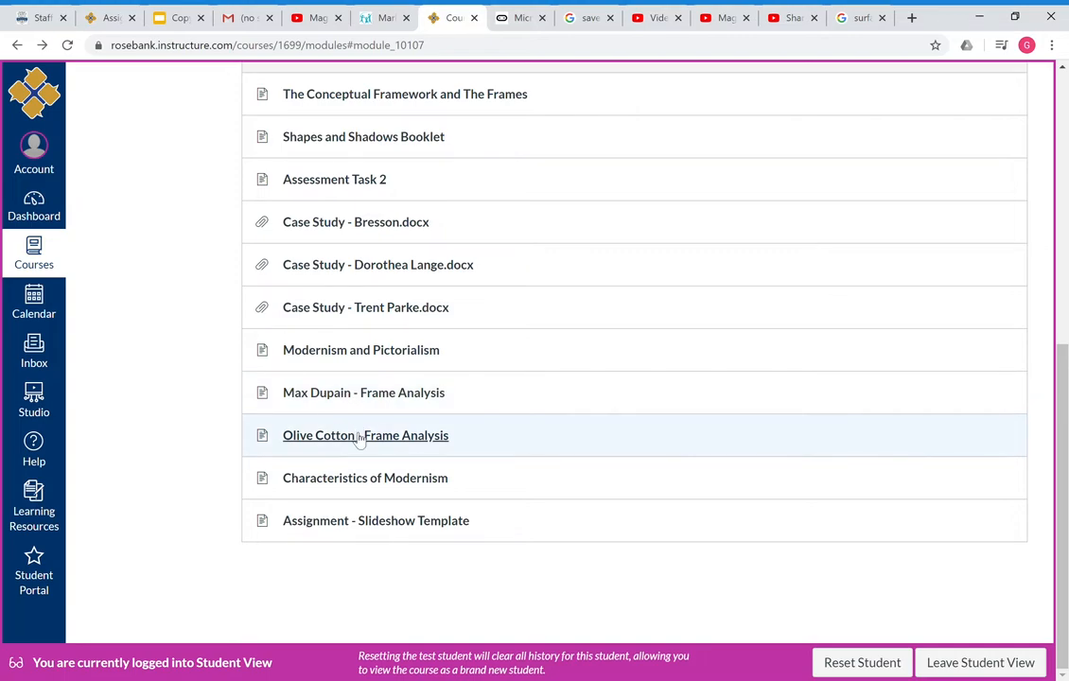
{"action": "mouse_move", "coordinate": [375, 520]}
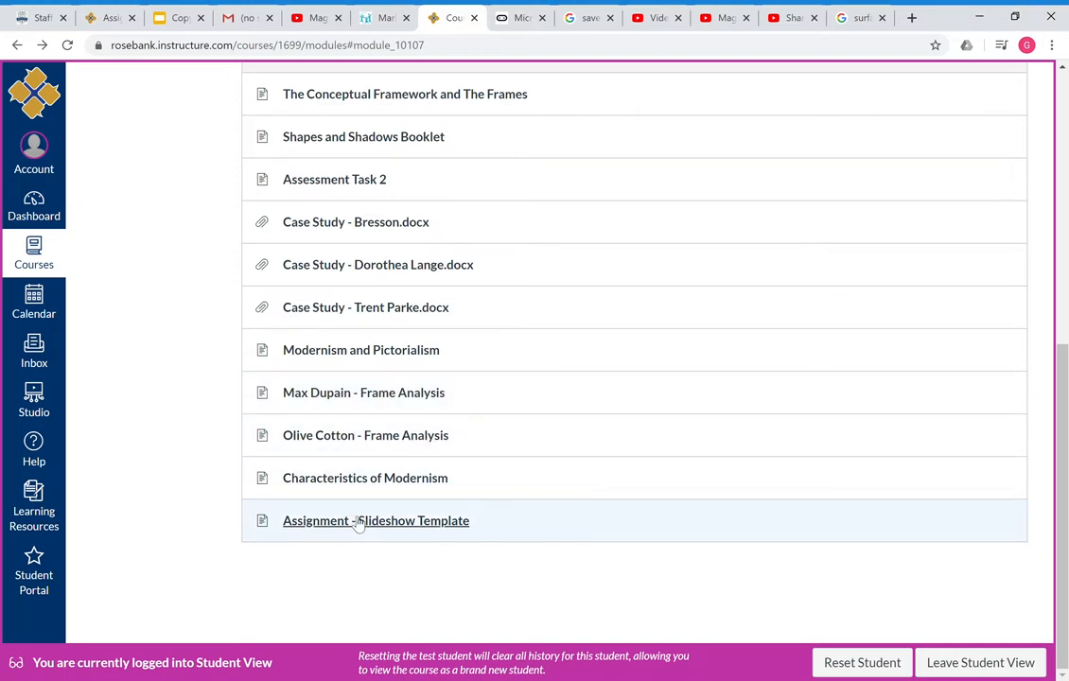
{"action": "mouse_move", "coordinate": [373, 397]}
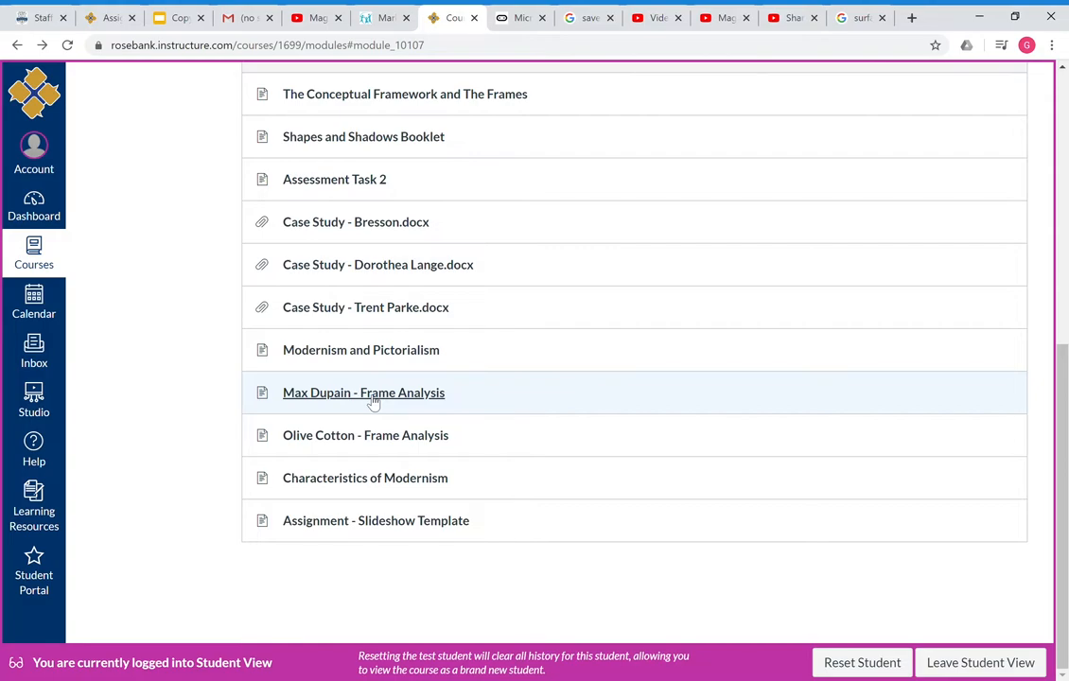
Step: View the Max Dupain - Frame Analysis page down past the Sunbaker image to the document preview
{"action": "left_click", "coordinate": [363, 392]}
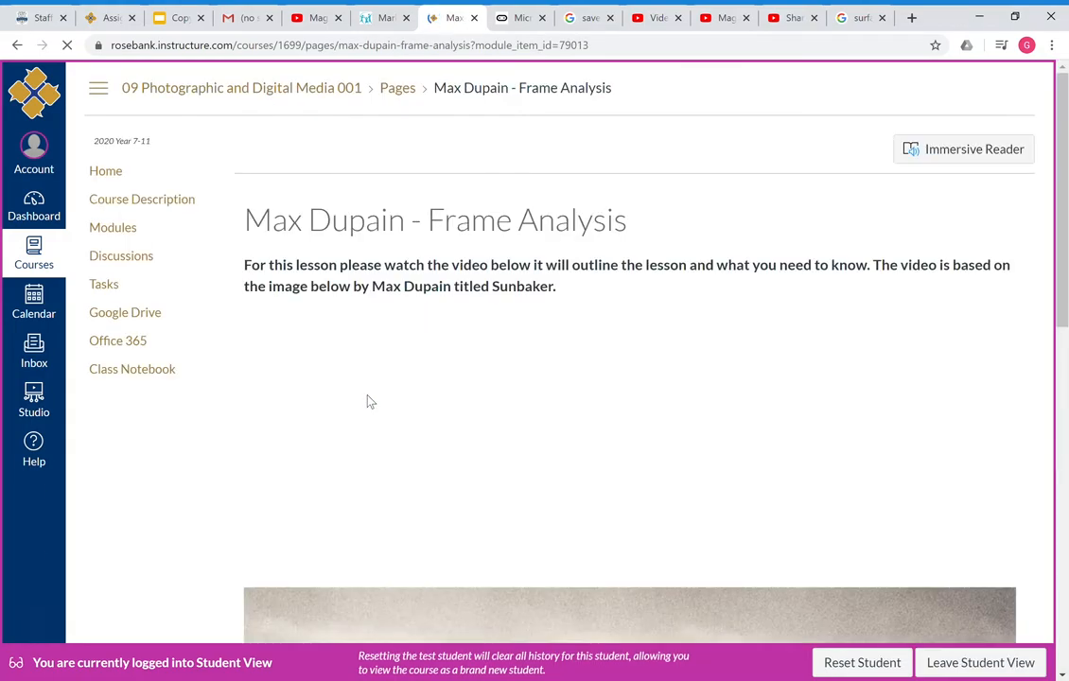
{"action": "scroll", "scroll_direction": "down", "scroll_amount": 3}
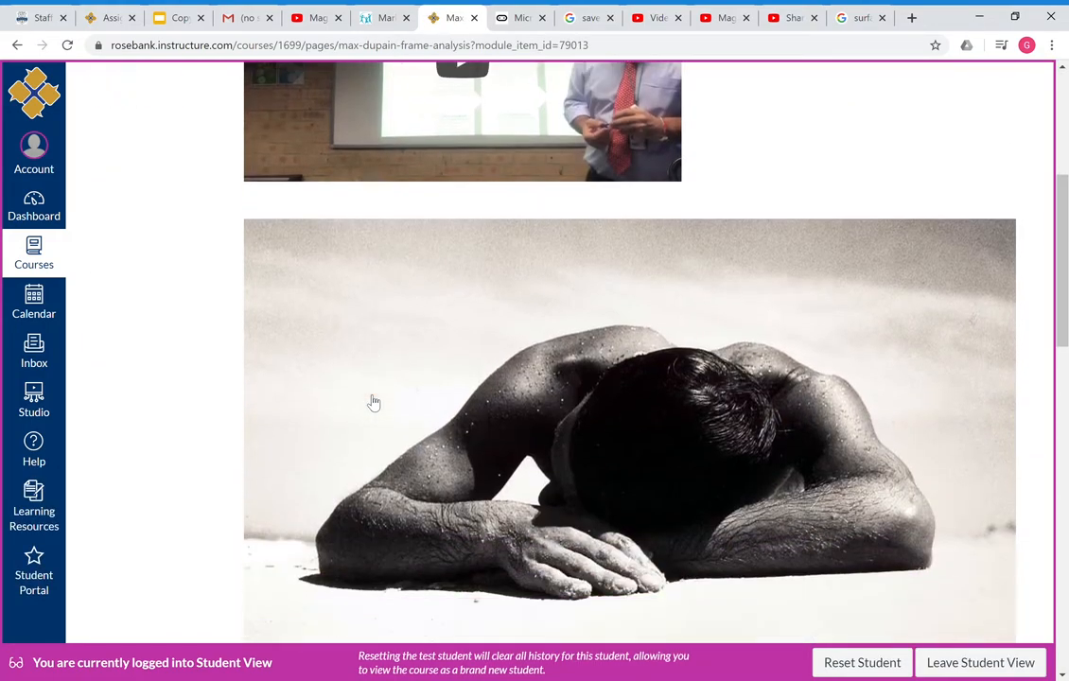
{"action": "scroll", "scroll_direction": "down", "scroll_amount": 3}
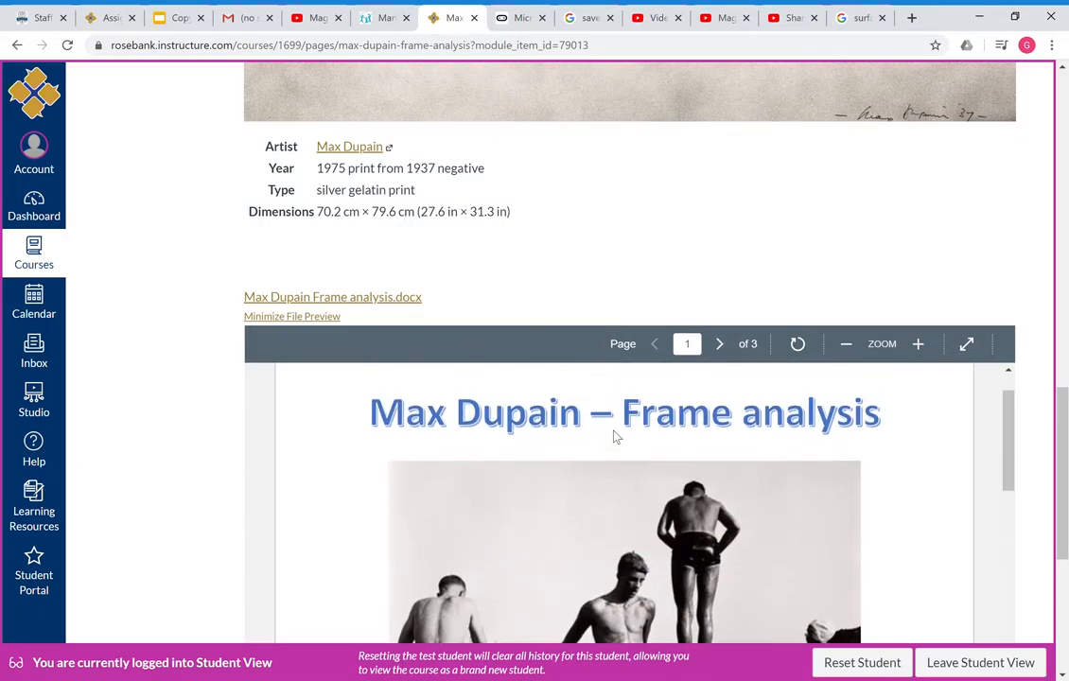
Step: Browse the embedded Max Dupain frame analysis document preview further down the page
{"action": "scroll", "scroll_direction": "down", "scroll_amount": 3}
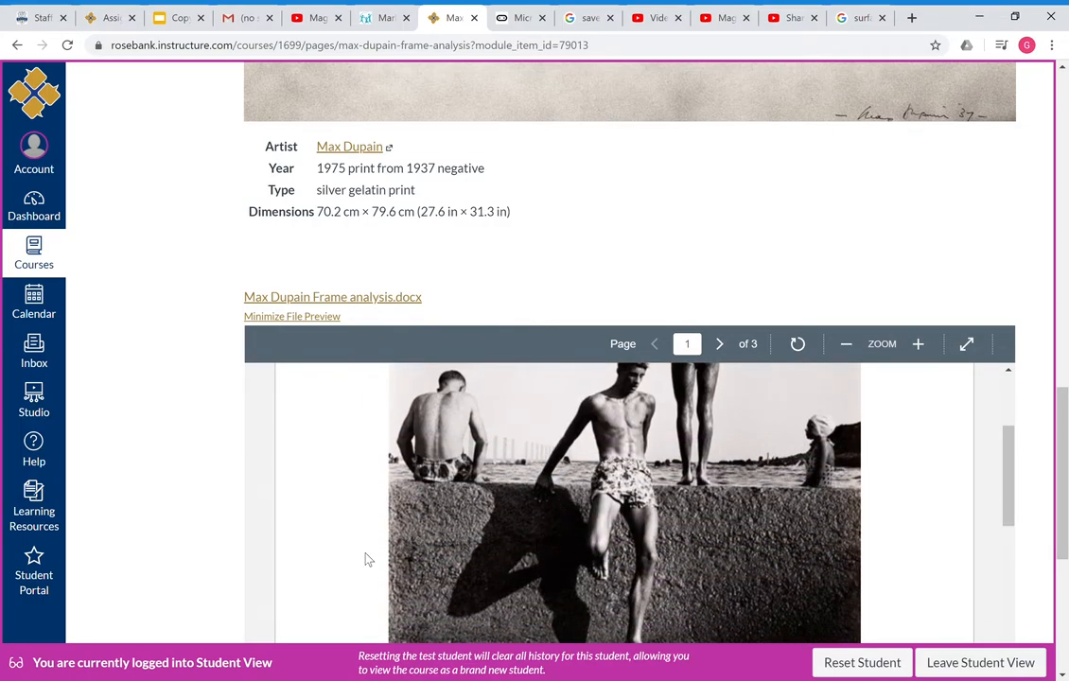
{"action": "scroll", "scroll_direction": "down", "scroll_amount": 3}
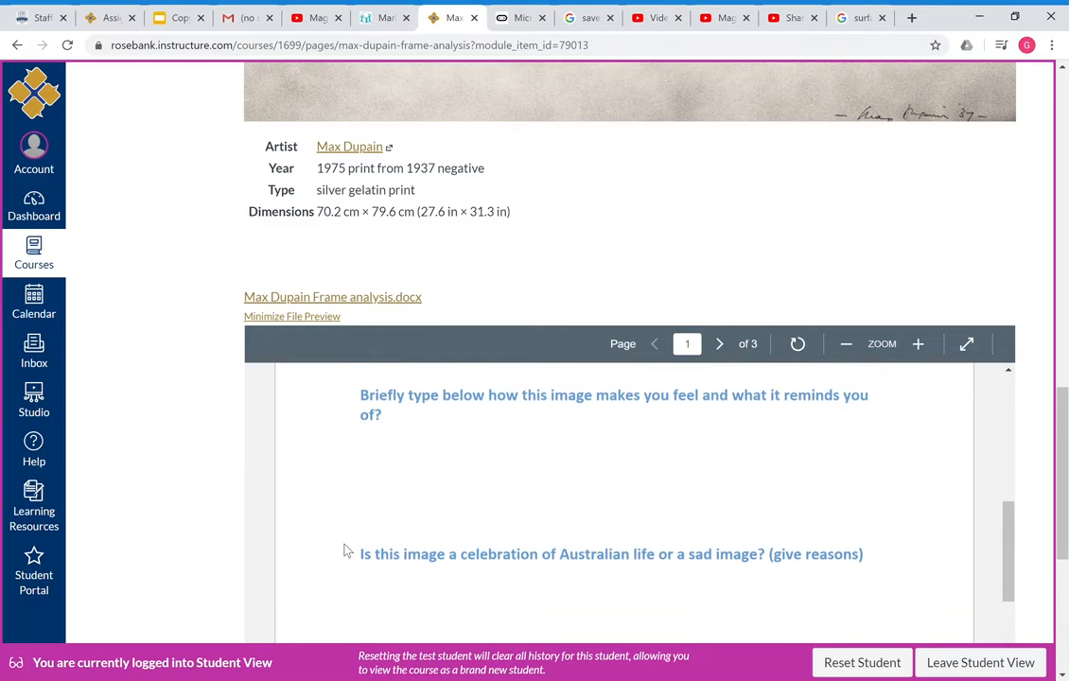
{"action": "left_click", "coordinate": [719, 344]}
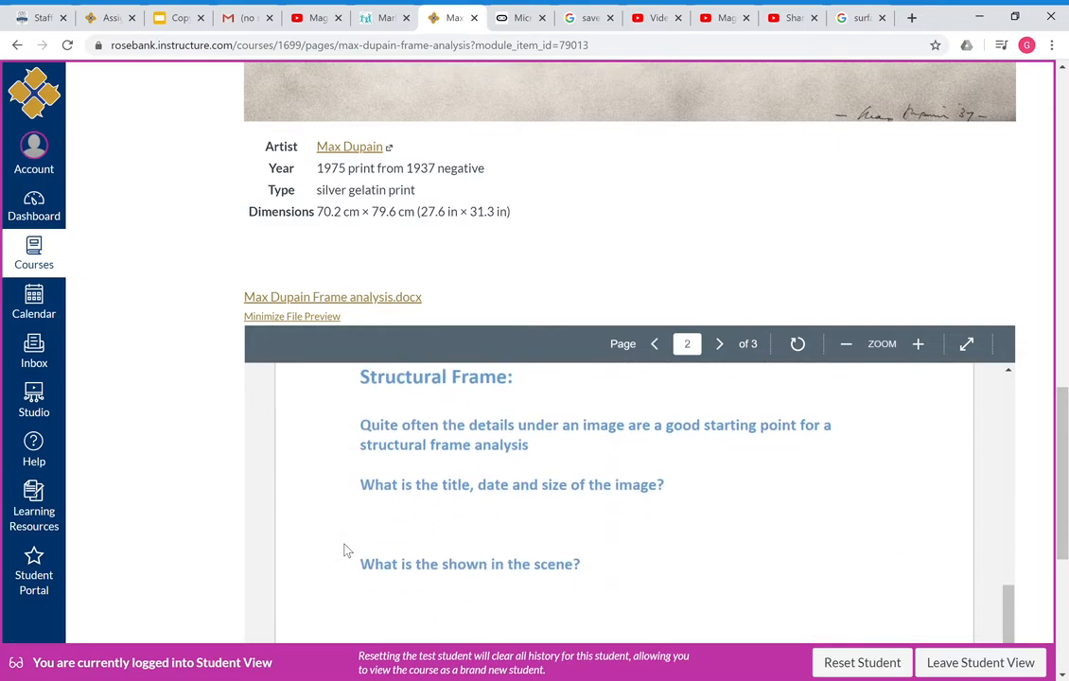
{"action": "scroll", "scroll_direction": "down", "scroll_amount": 3}
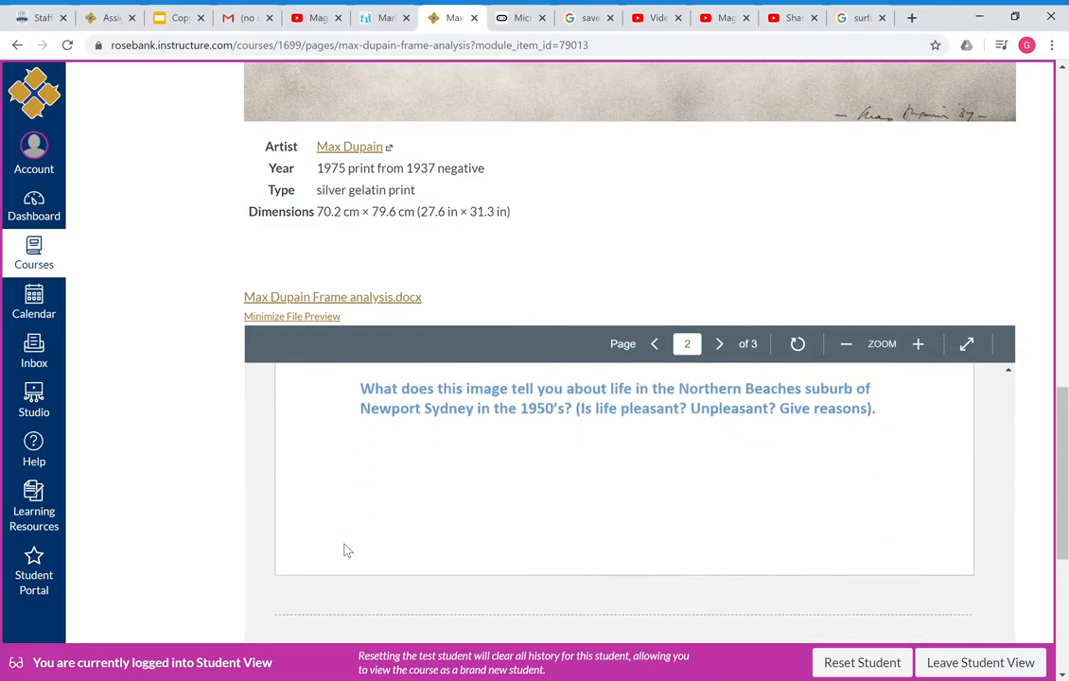
{"action": "left_click", "coordinate": [719, 345]}
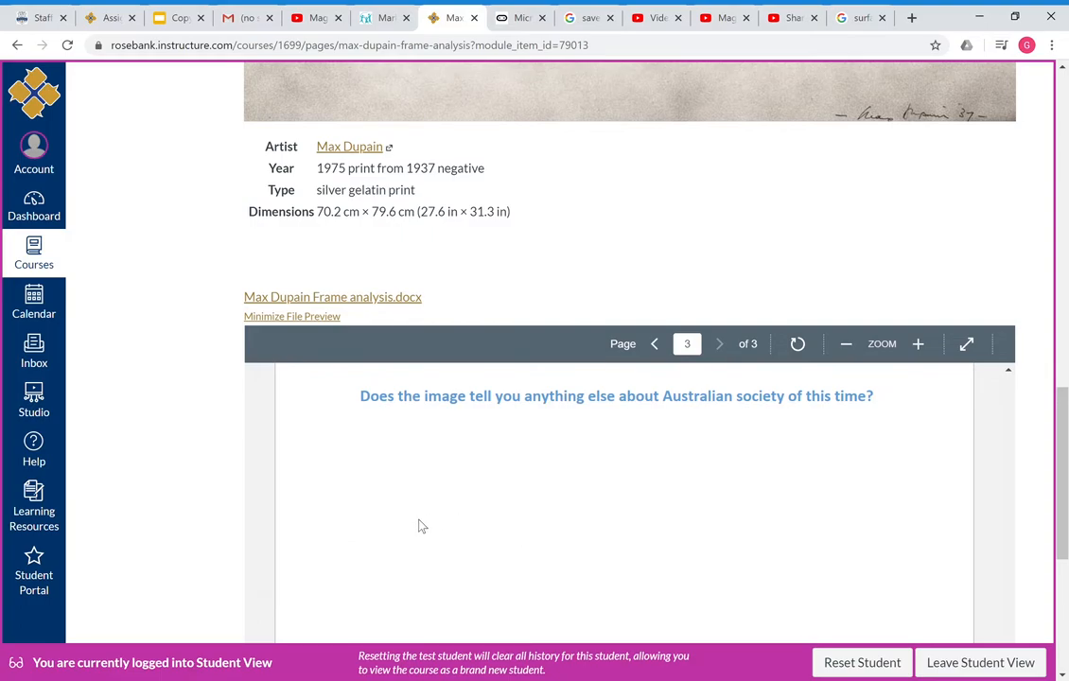
{"action": "mouse_move", "coordinate": [184, 392]}
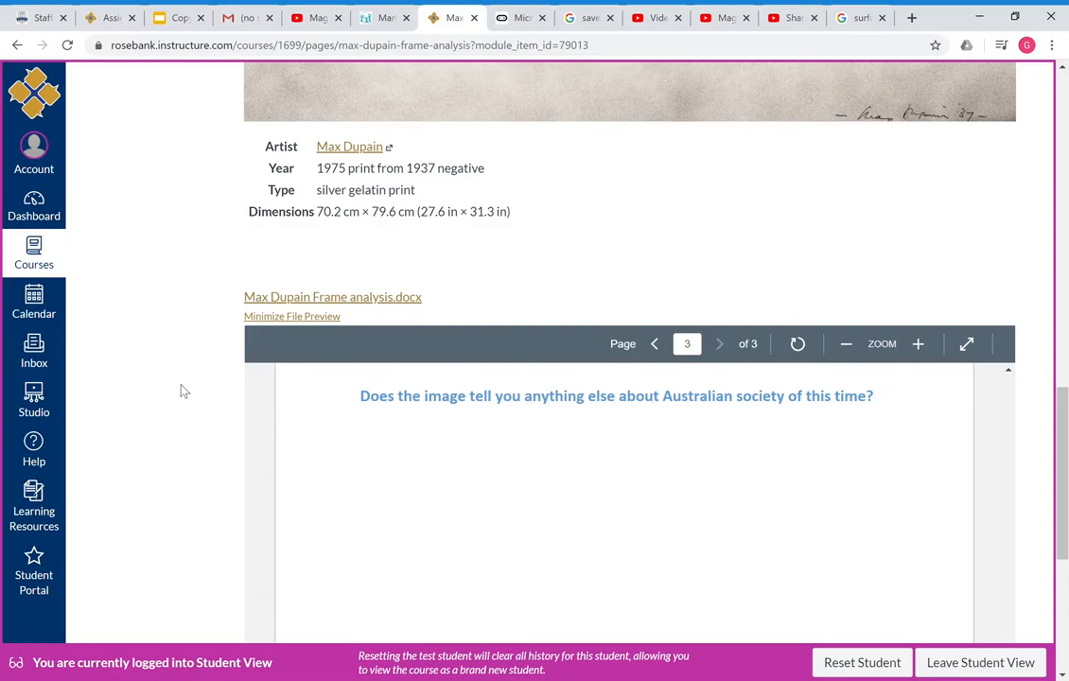
{"action": "mouse_move", "coordinate": [161, 369]}
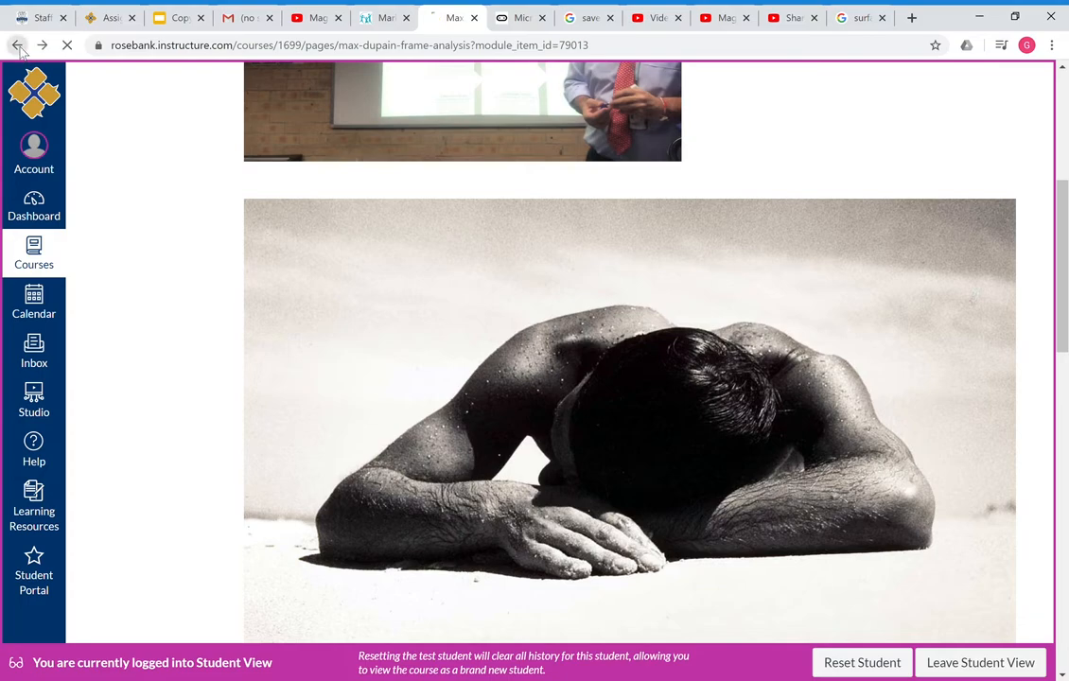
Step: Return to Modules and go to the Olive Cotton - Frame Analysis page
{"action": "left_click", "coordinate": [17, 45]}
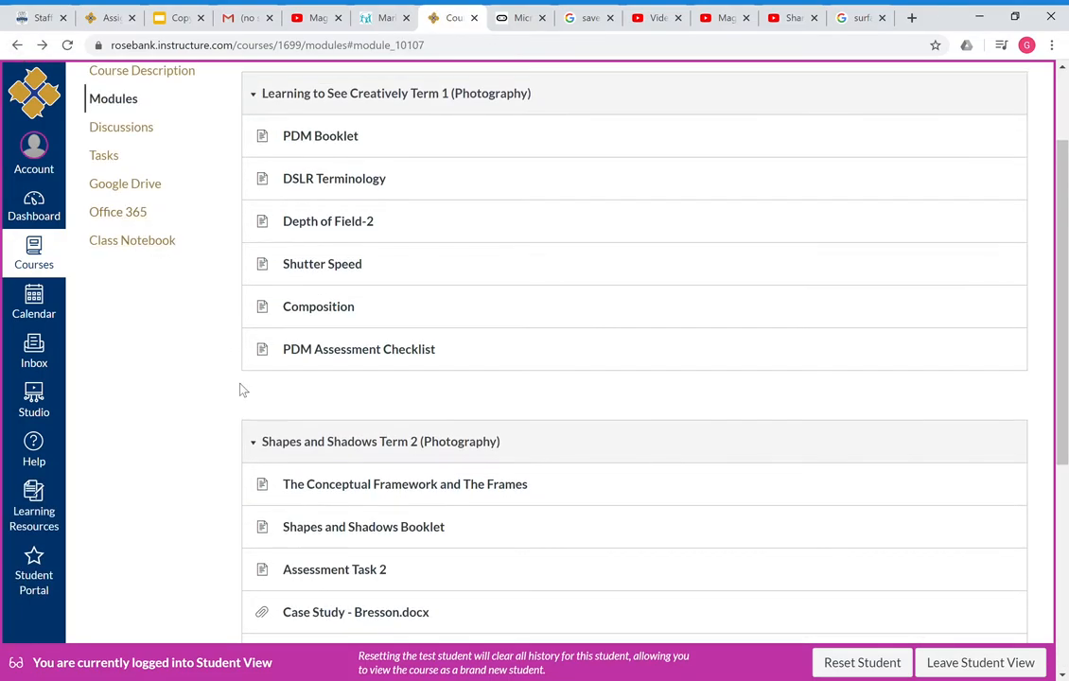
{"action": "scroll", "scroll_direction": "down", "scroll_amount": 3}
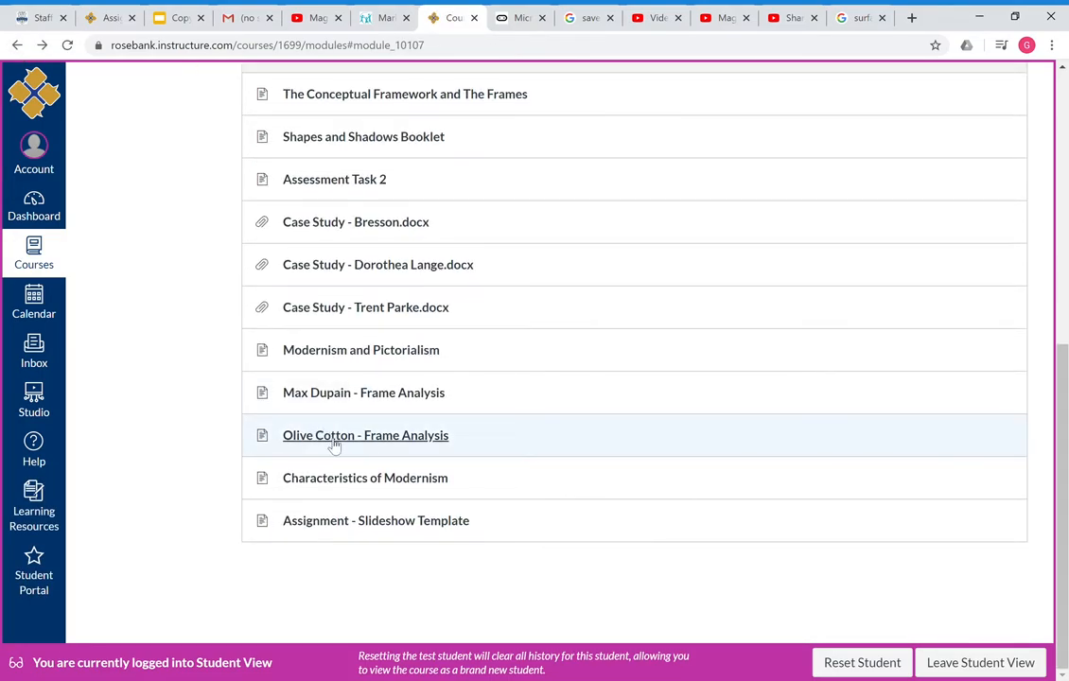
{"action": "left_click", "coordinate": [365, 436]}
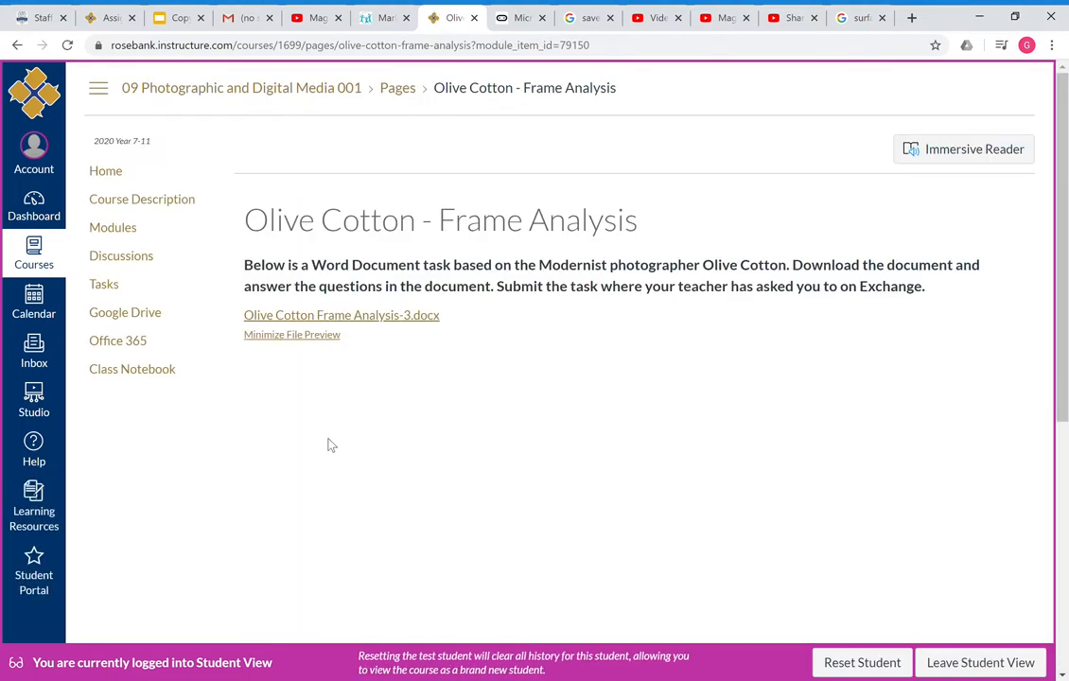
{"action": "left_click", "coordinate": [340, 314]}
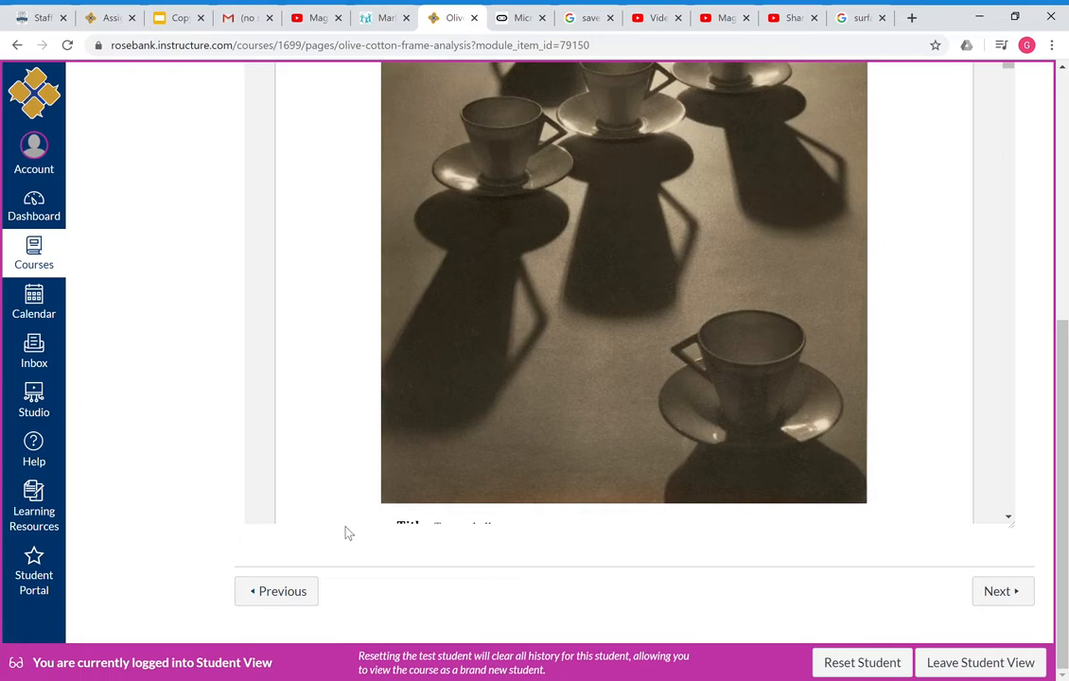
{"action": "scroll", "scroll_direction": "down", "scroll_amount": 3}
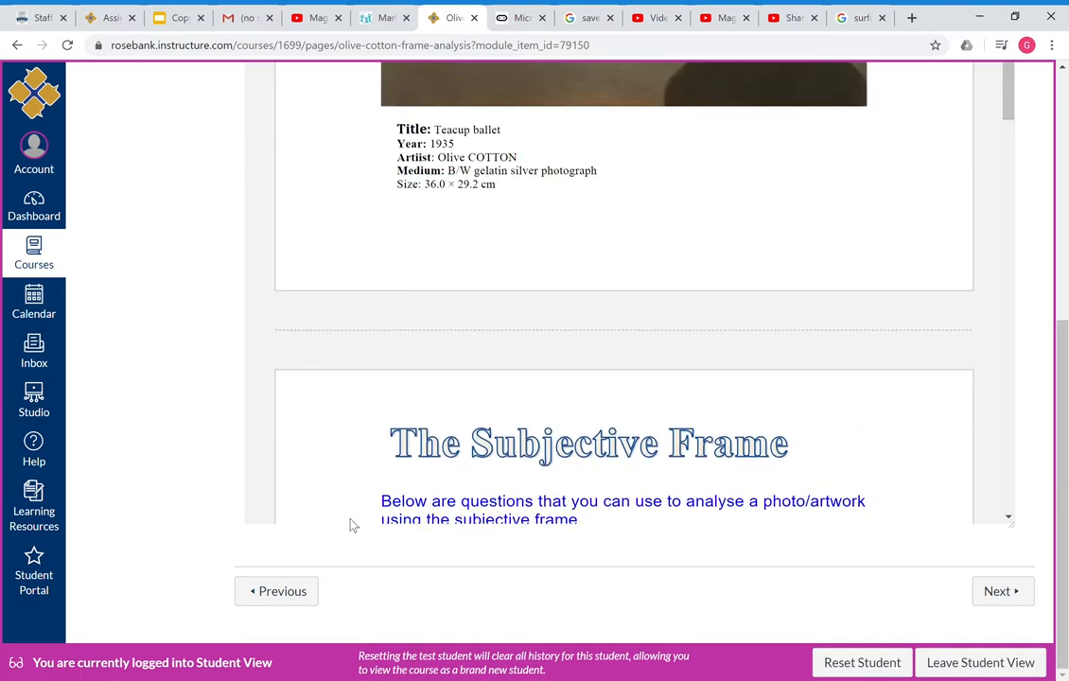
{"action": "scroll", "scroll_direction": "up", "scroll_amount": 3}
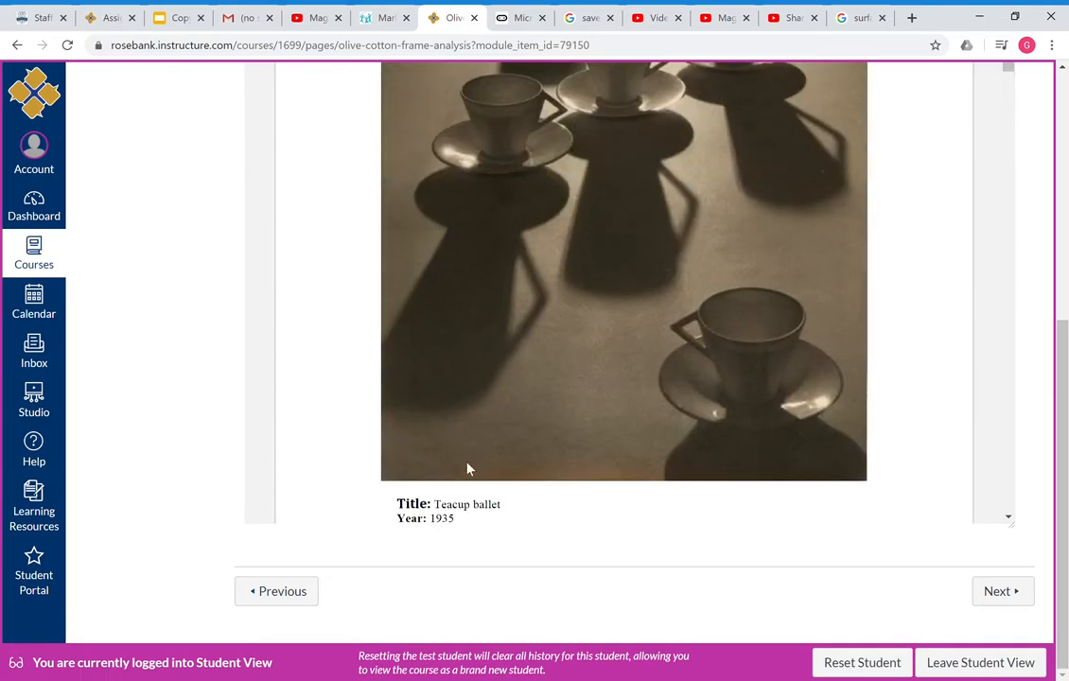
{"action": "scroll", "scroll_direction": "down", "scroll_amount": 3}
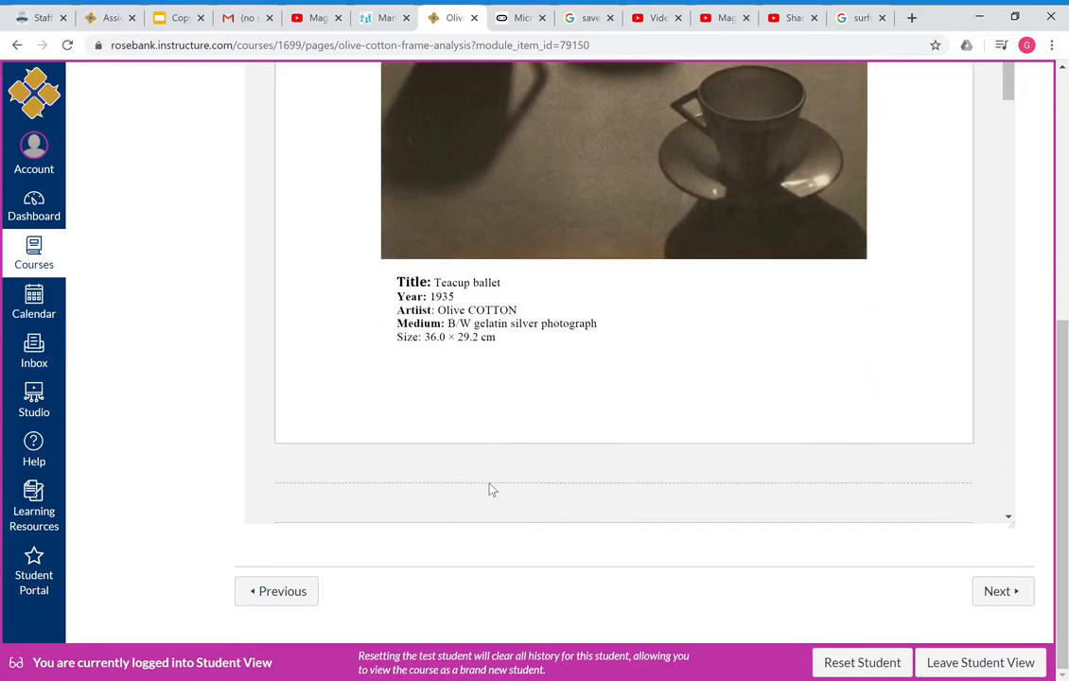
{"action": "scroll", "scroll_direction": "down", "scroll_amount": 3}
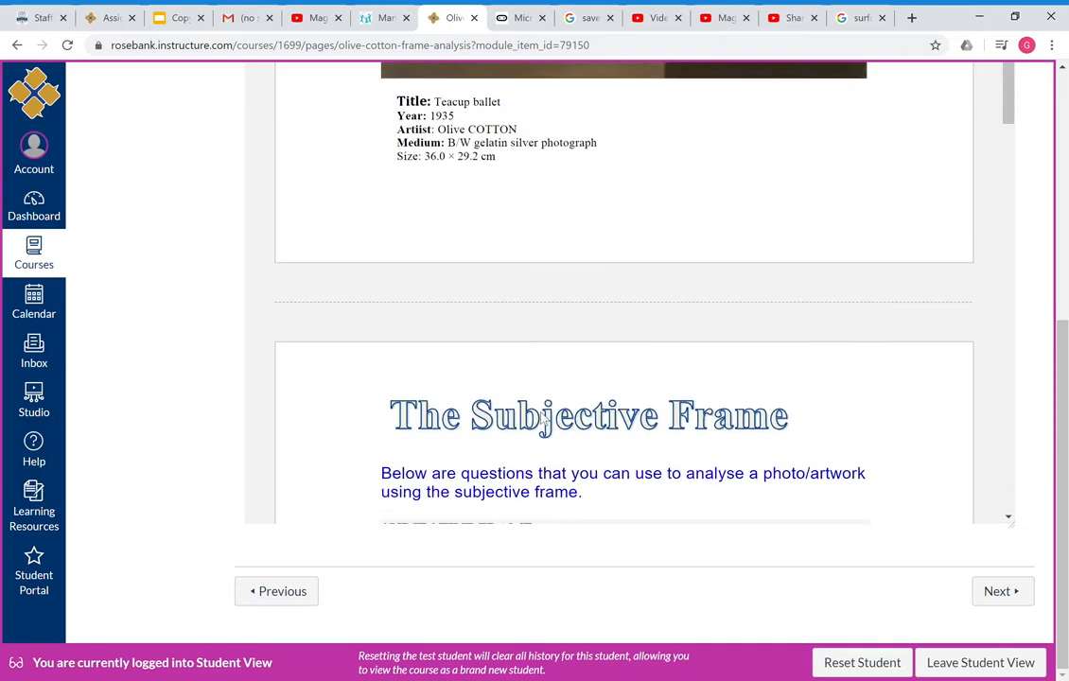
{"action": "scroll", "scroll_direction": "down", "scroll_amount": 3}
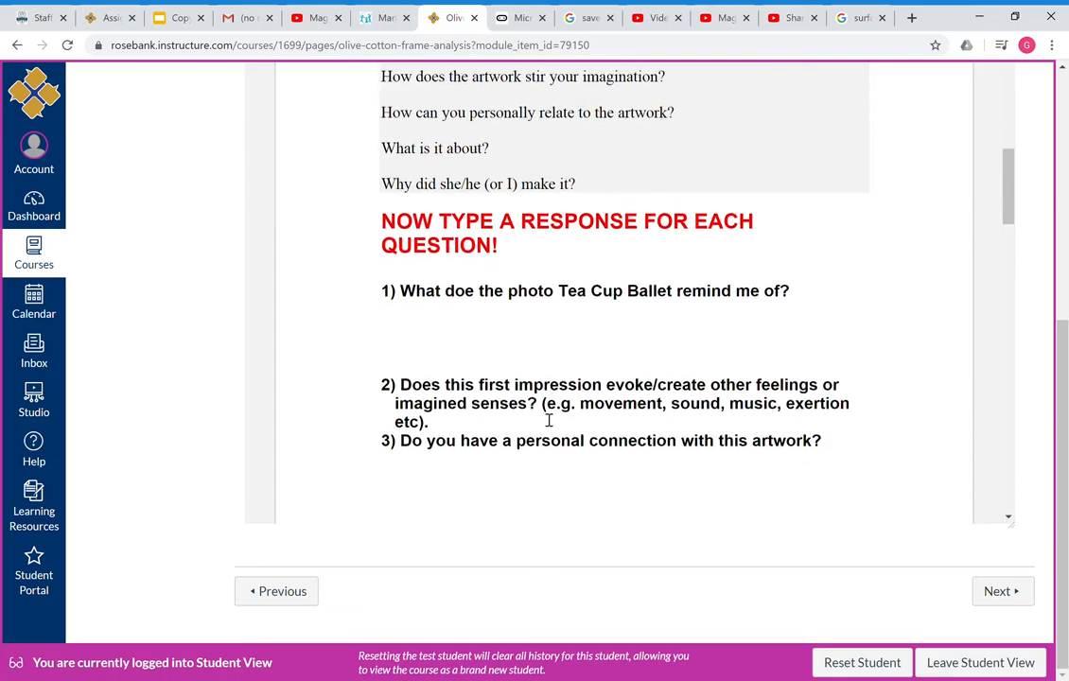
{"action": "scroll", "scroll_direction": "down", "scroll_amount": 3}
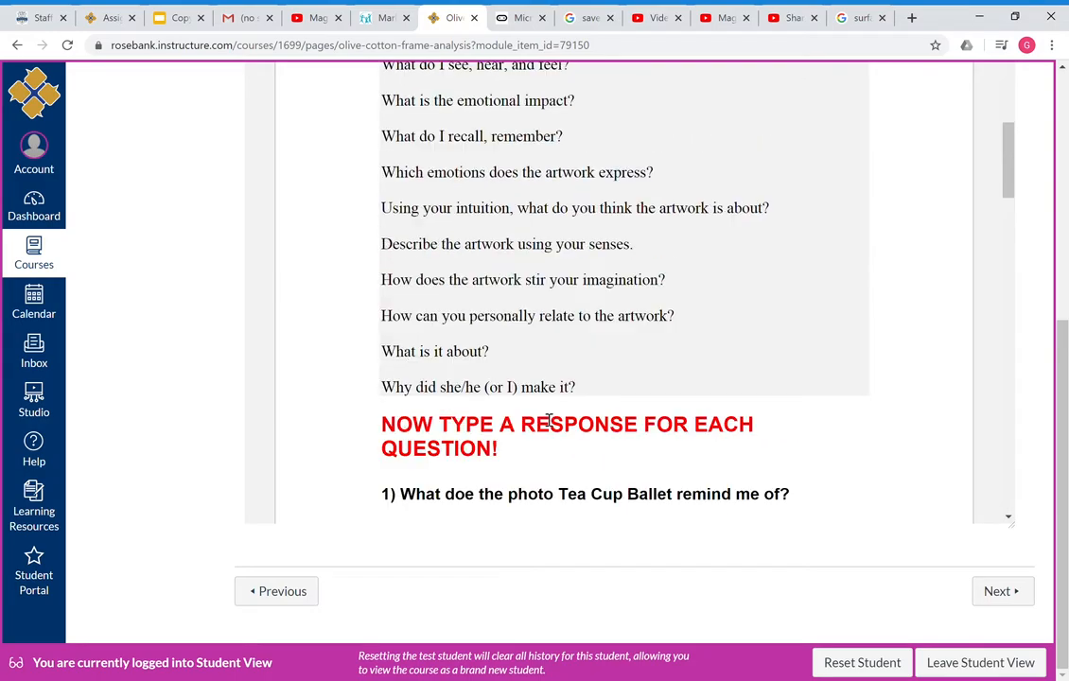
{"action": "scroll", "scroll_direction": "down", "scroll_amount": 3}
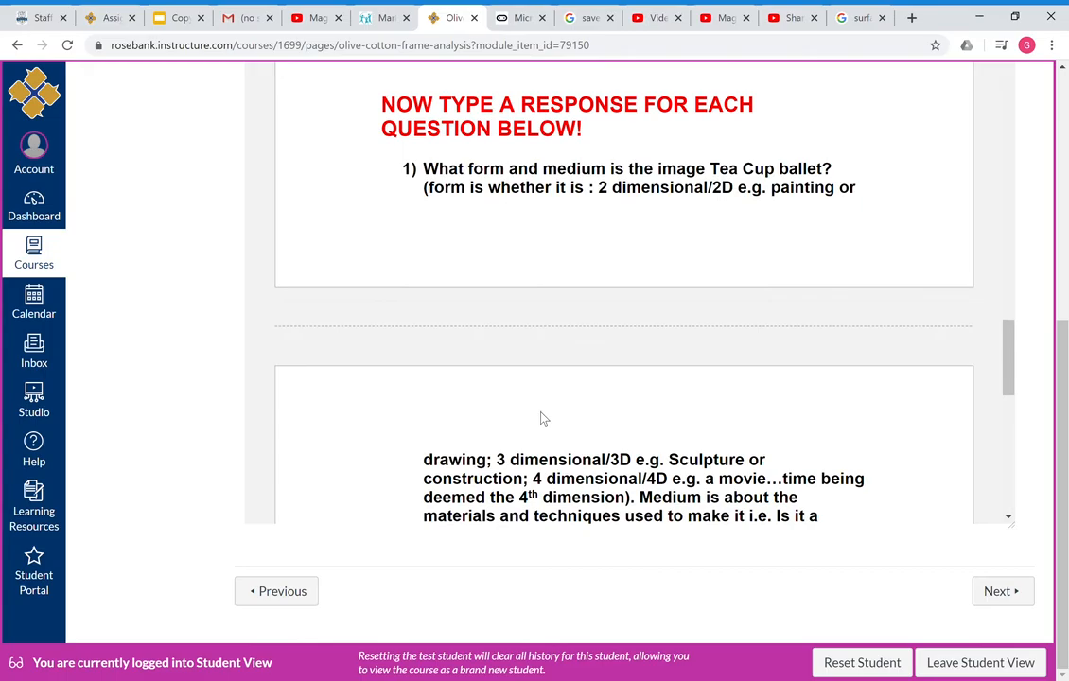
{"action": "scroll", "scroll_direction": "down", "scroll_amount": 3}
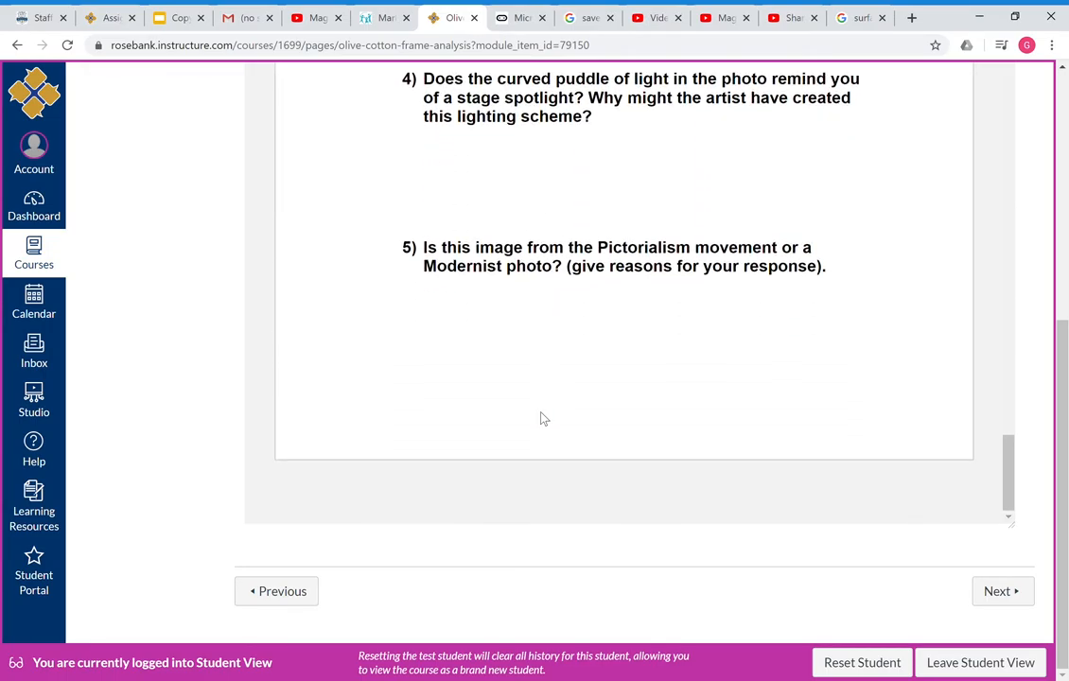
{"action": "scroll", "scroll_direction": "up", "scroll_amount": 3}
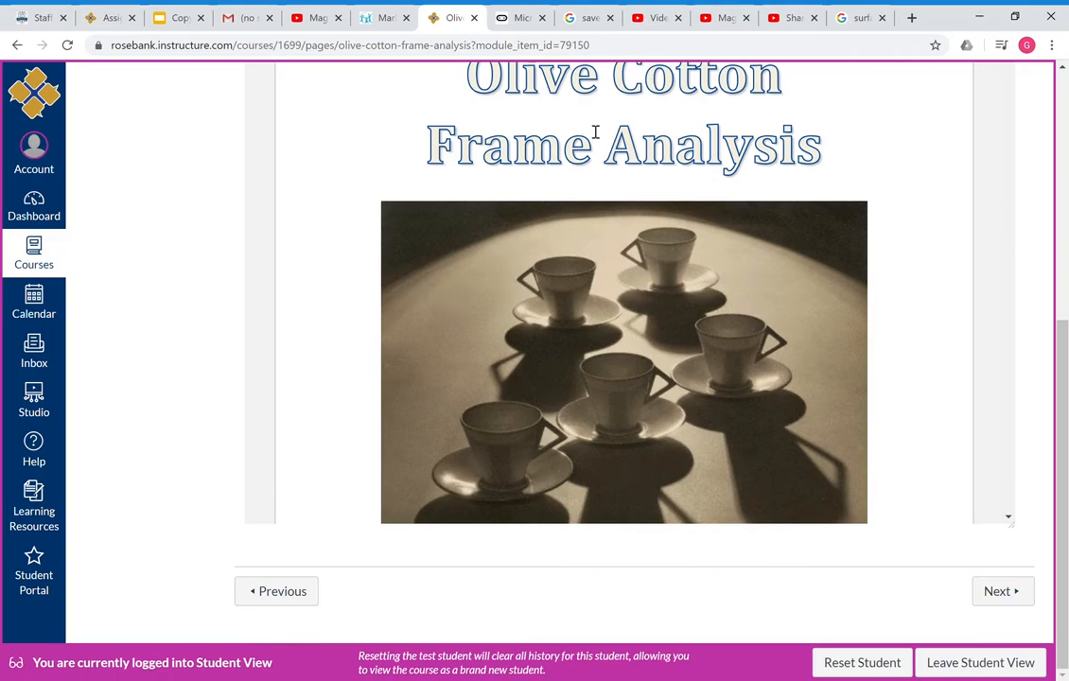
{"action": "mouse_move", "coordinate": [451, 182]}
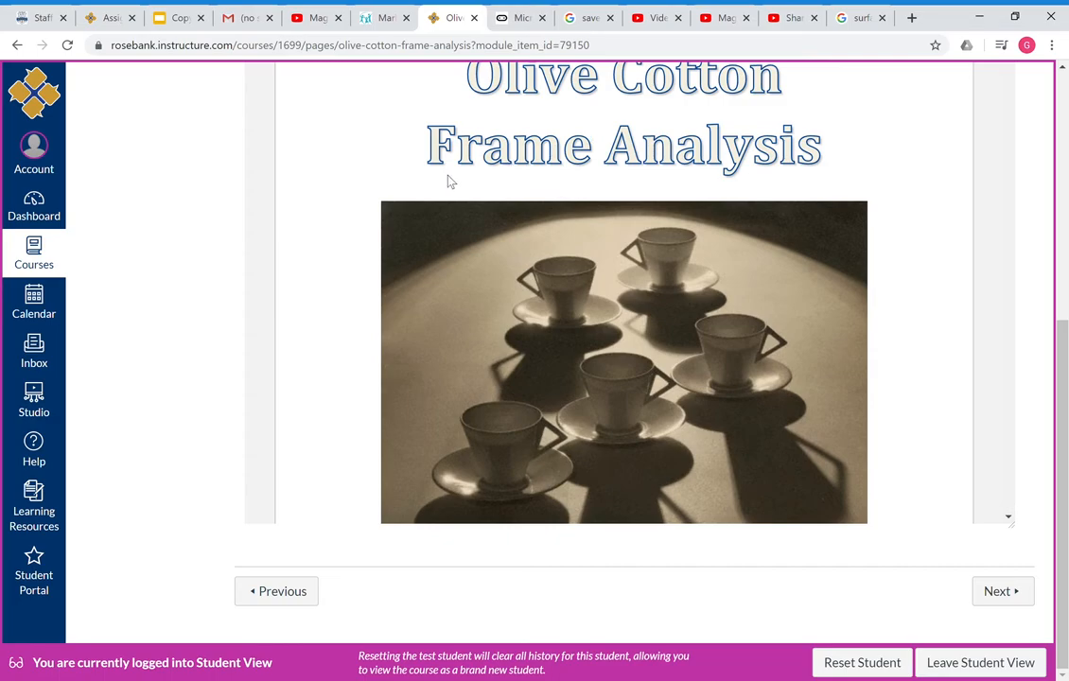
{"action": "mouse_move", "coordinate": [767, 220]}
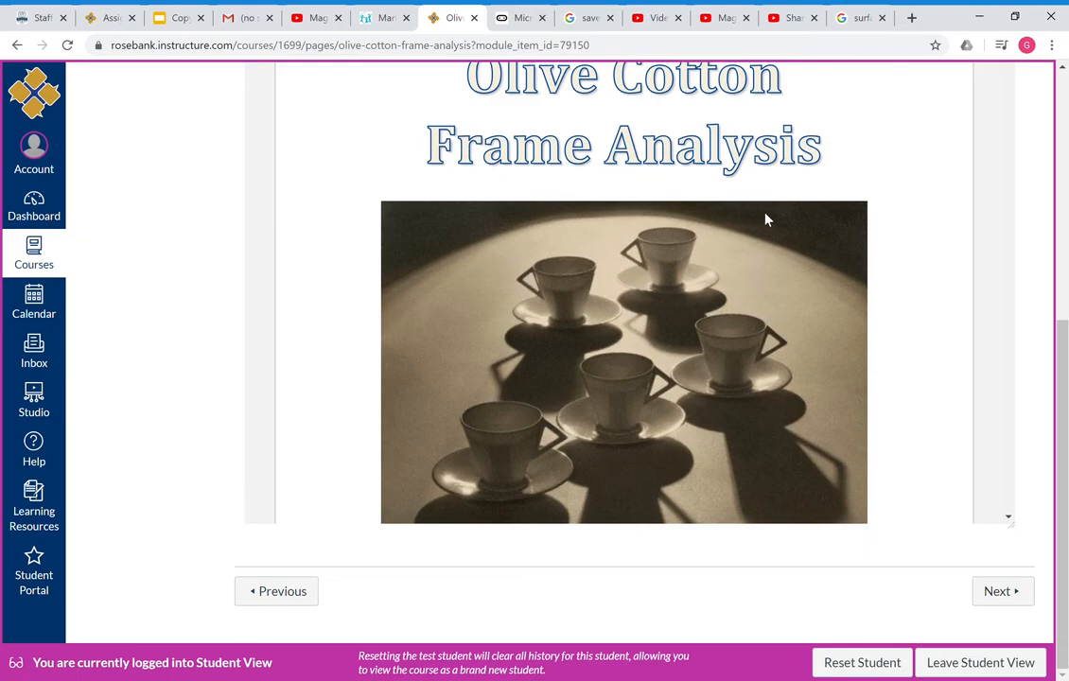
{"action": "mouse_move", "coordinate": [897, 258]}
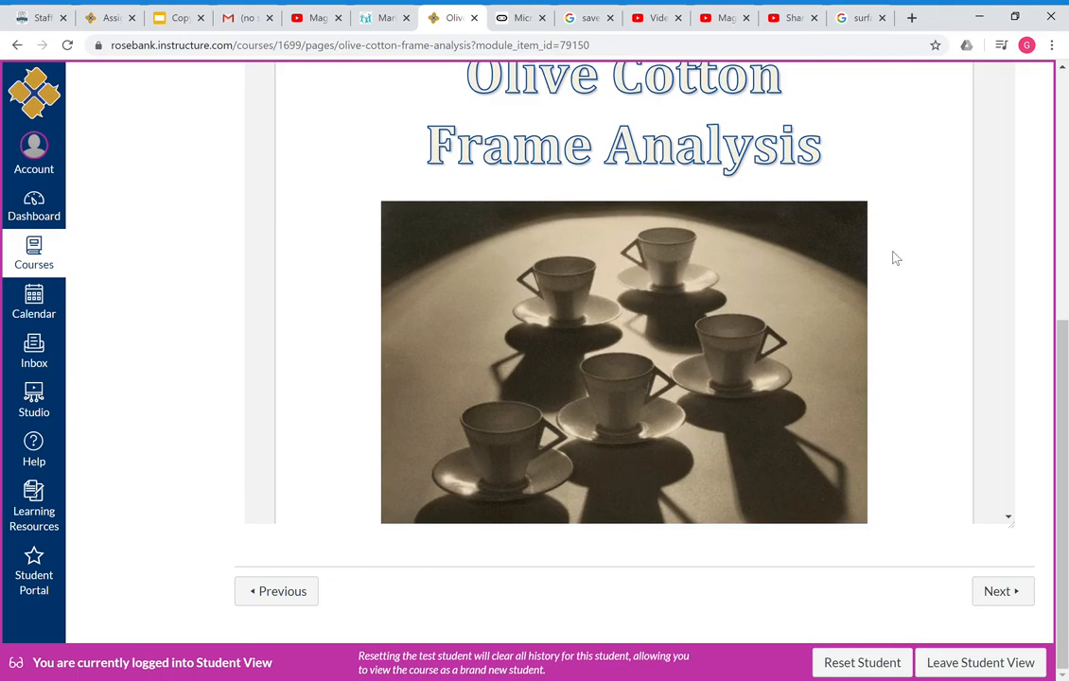